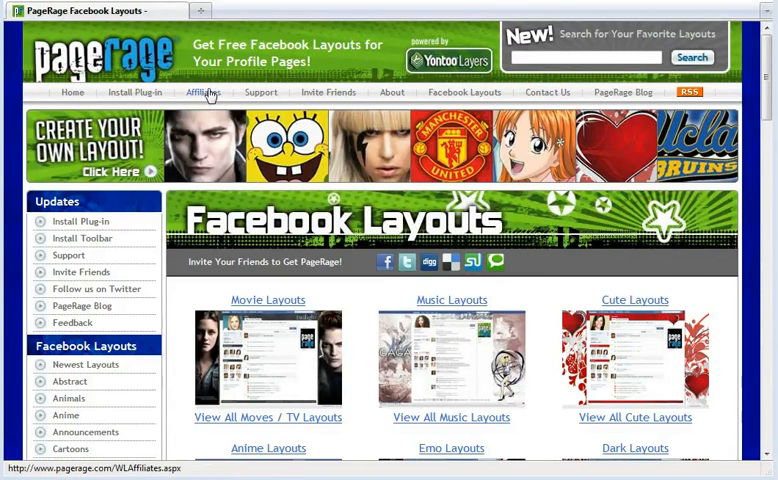
Go to the Affiliates page and check the neverblue affiliate sign-in link
{"action": "left_click", "coordinate": [204, 92]}
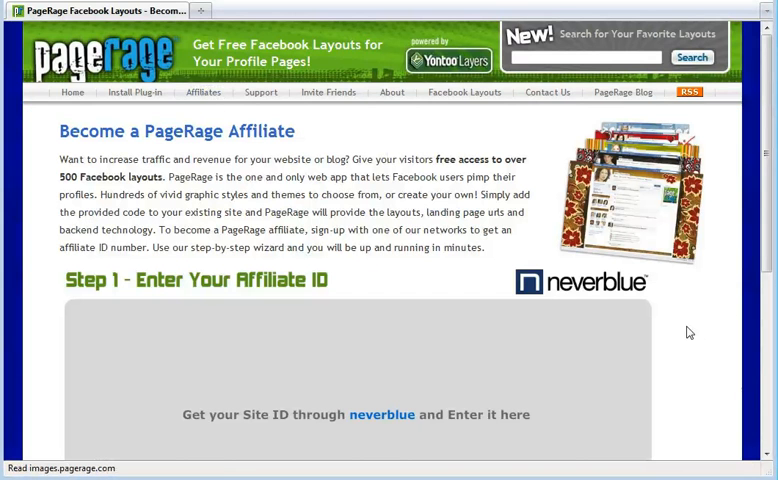
{"action": "scroll", "scroll_direction": "down", "scroll_amount": 3}
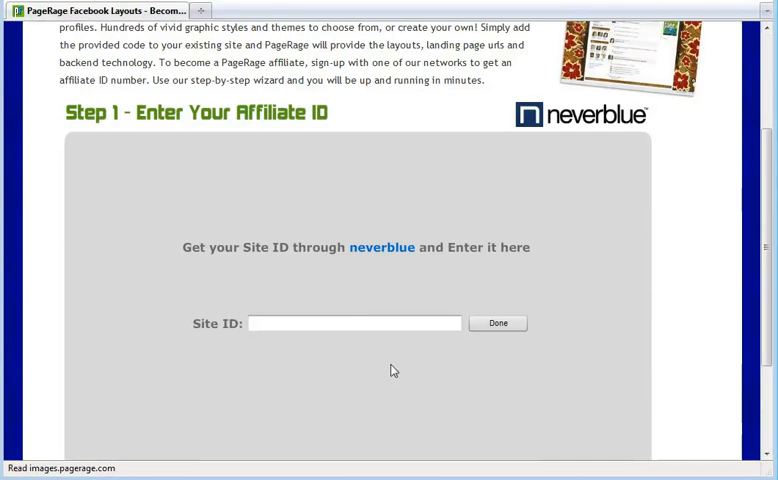
{"action": "left_click", "coordinate": [354, 324]}
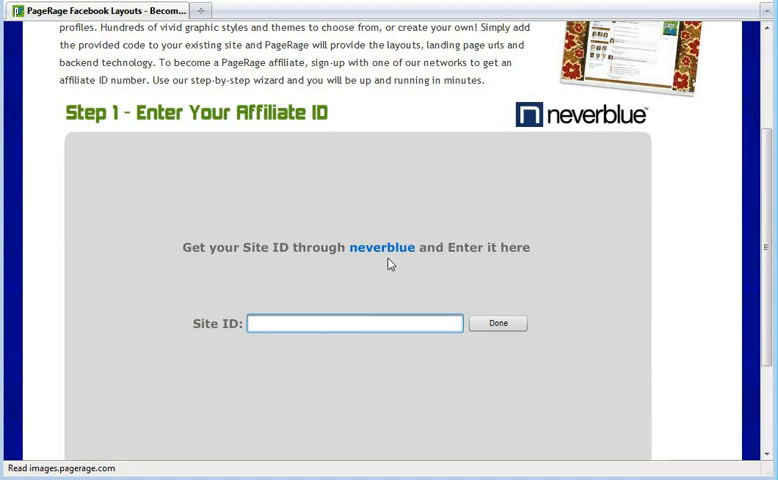
{"action": "left_click", "coordinate": [380, 246]}
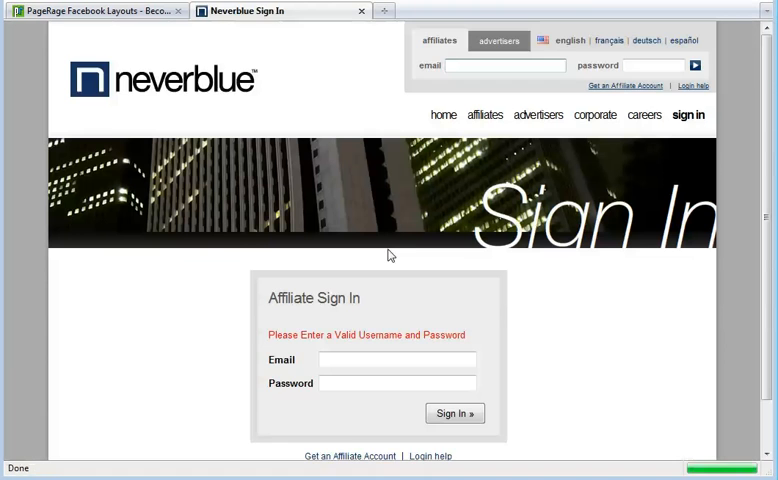
Enter Site ID 12345678 and submit it to reach Step 2 of the wizard
{"action": "scroll", "scroll_direction": "down", "scroll_amount": 3}
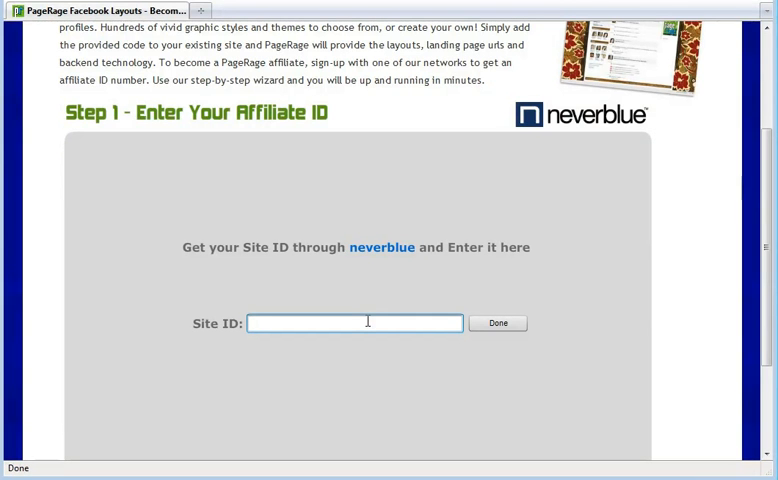
{"action": "type", "text": "12345678"}
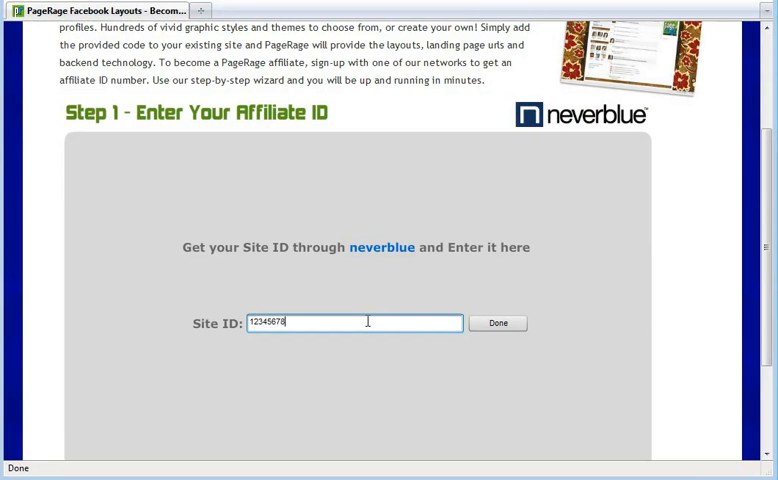
{"action": "left_click", "coordinate": [498, 322]}
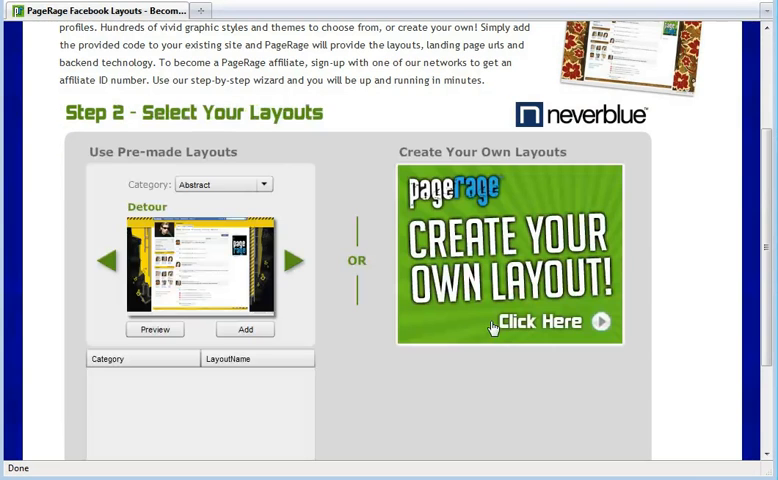
{"action": "mouse_move", "coordinate": [228, 388]}
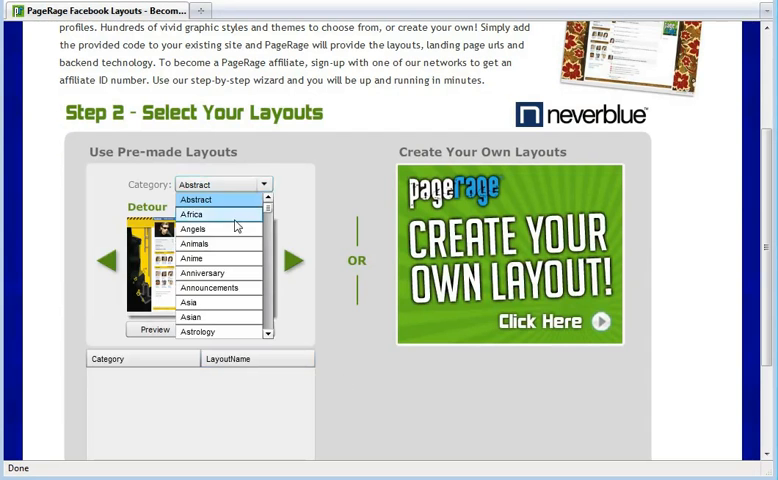
Browse the Angels category, add the chosen layouts and confirm to reach Step 3's embed codes
{"action": "left_click", "coordinate": [194, 228]}
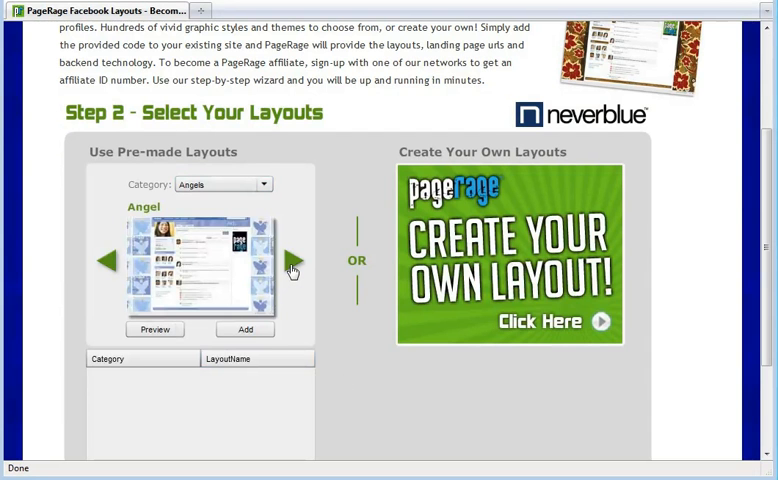
{"action": "left_click", "coordinate": [292, 260]}
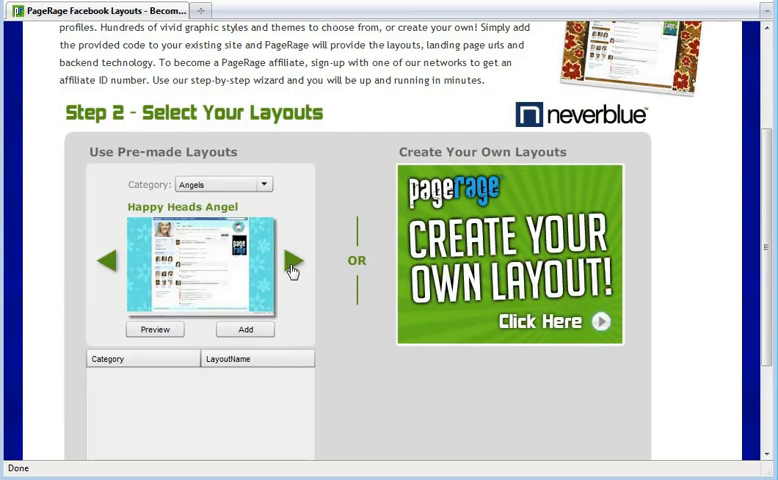
{"action": "left_click", "coordinate": [292, 260]}
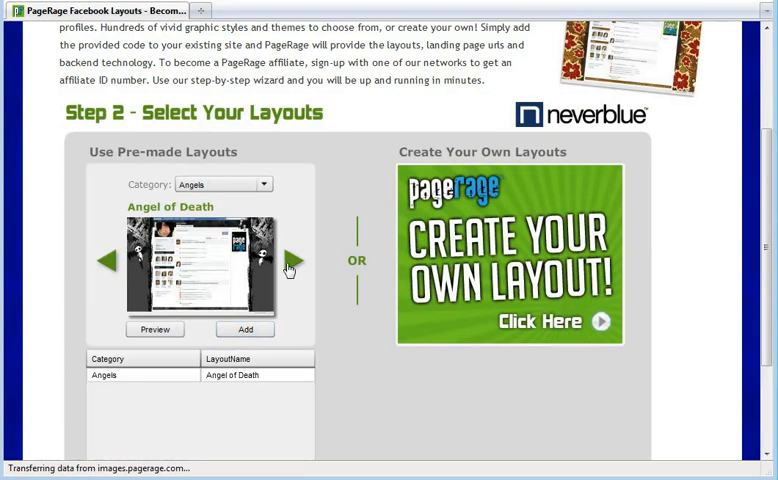
{"action": "left_click", "coordinate": [292, 260]}
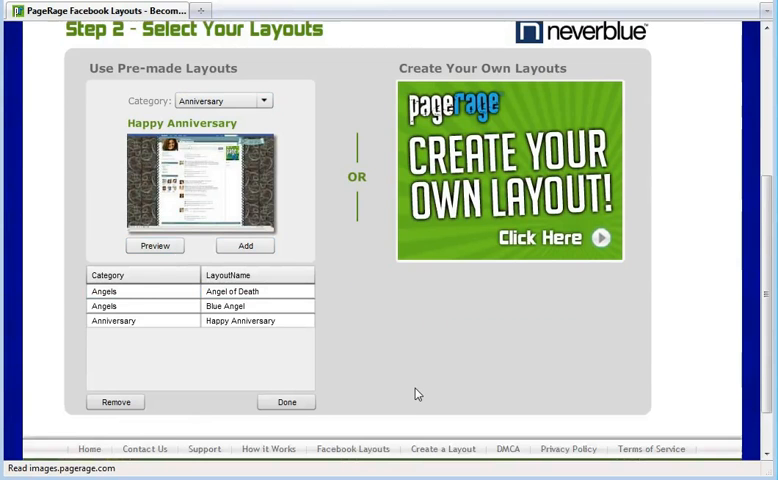
{"action": "mouse_move", "coordinate": [312, 430]}
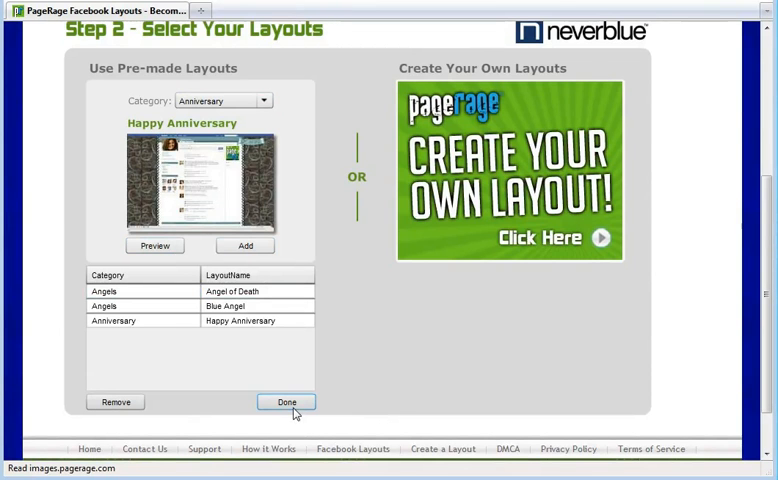
{"action": "left_click", "coordinate": [286, 402]}
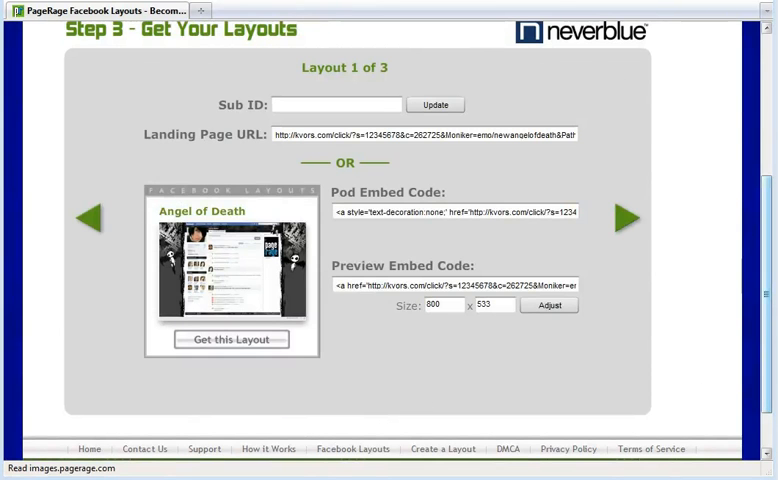